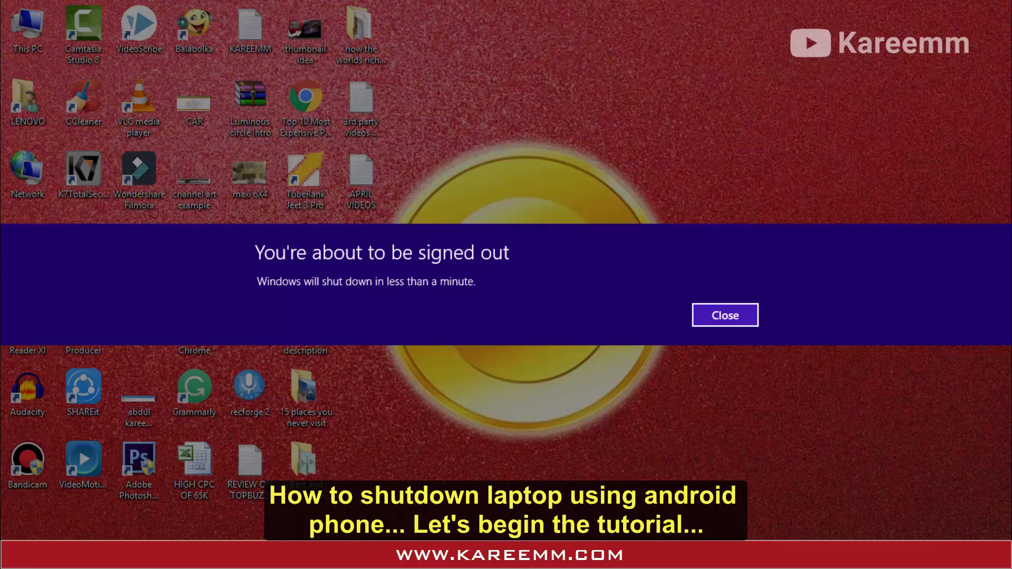
Dismiss the 'You're about to be signed out' warning dialog.
click(725, 316)
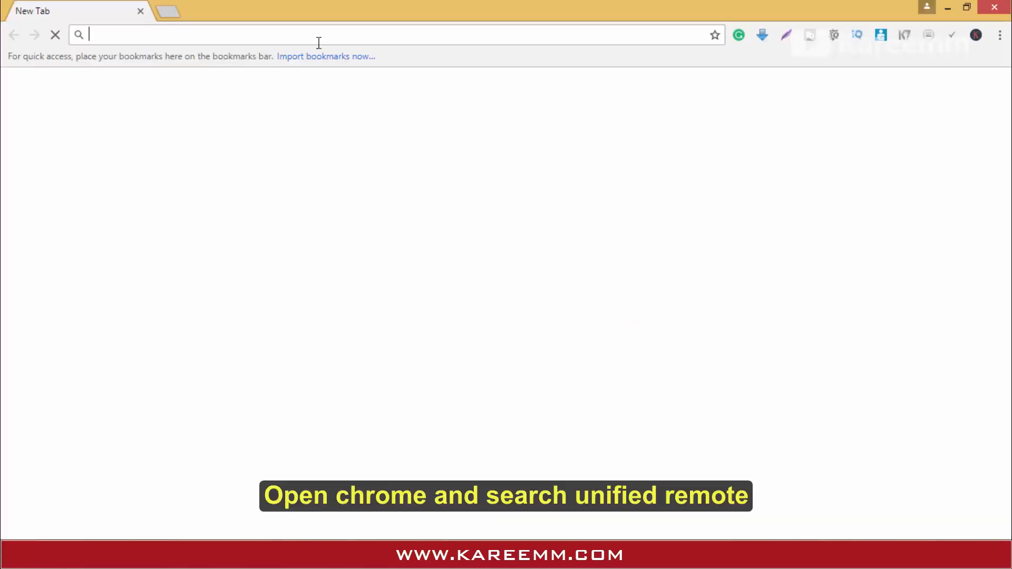
Search the web for 'unified remote' from Chrome's address bar.
text(unified re)
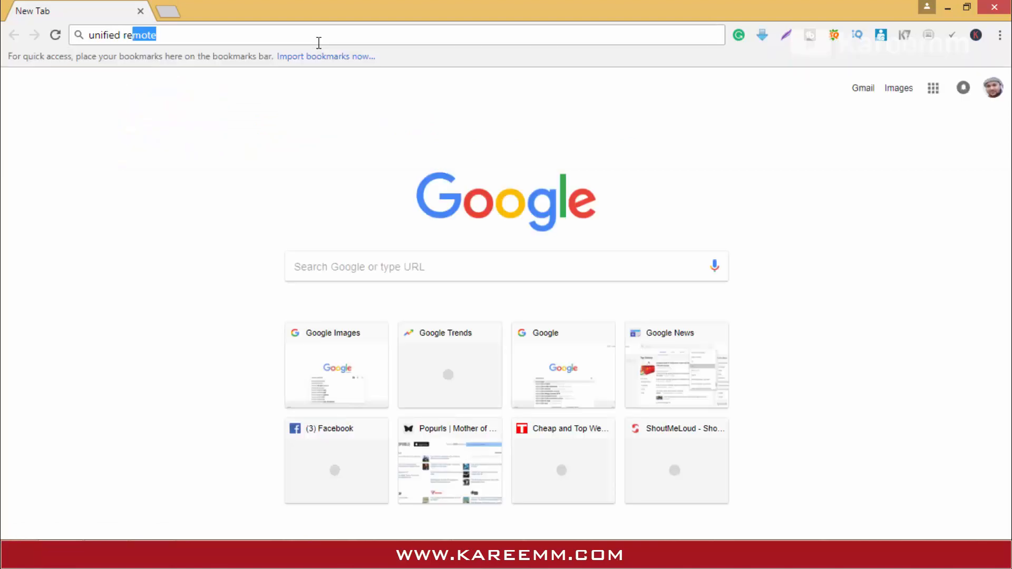
key(Enter)
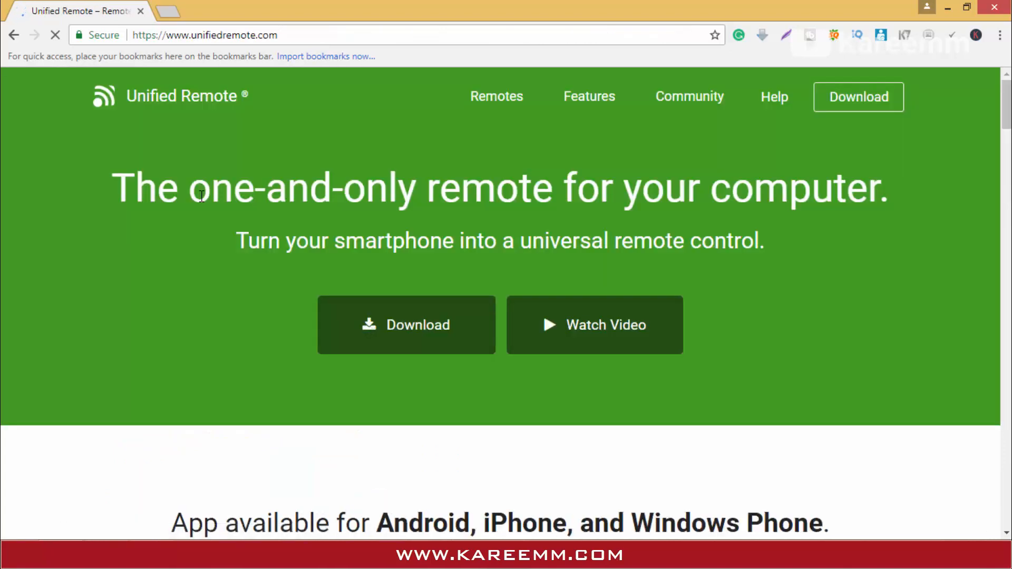
Go to the Unified Remote Windows download page and download the latest ServerSetup-3.6.1 installer.
scroll(down, 3)
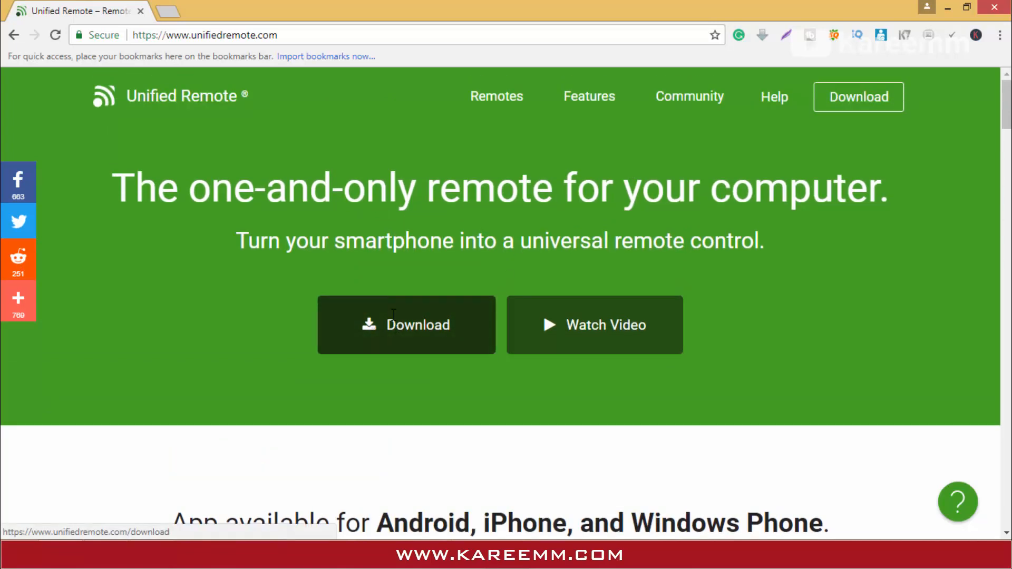
click(406, 325)
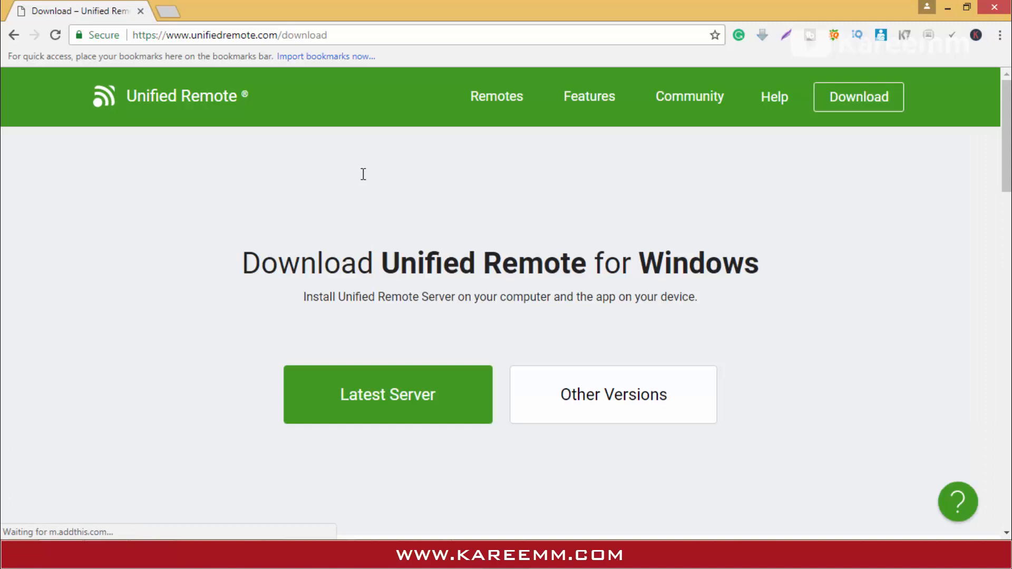
scroll(down, 3)
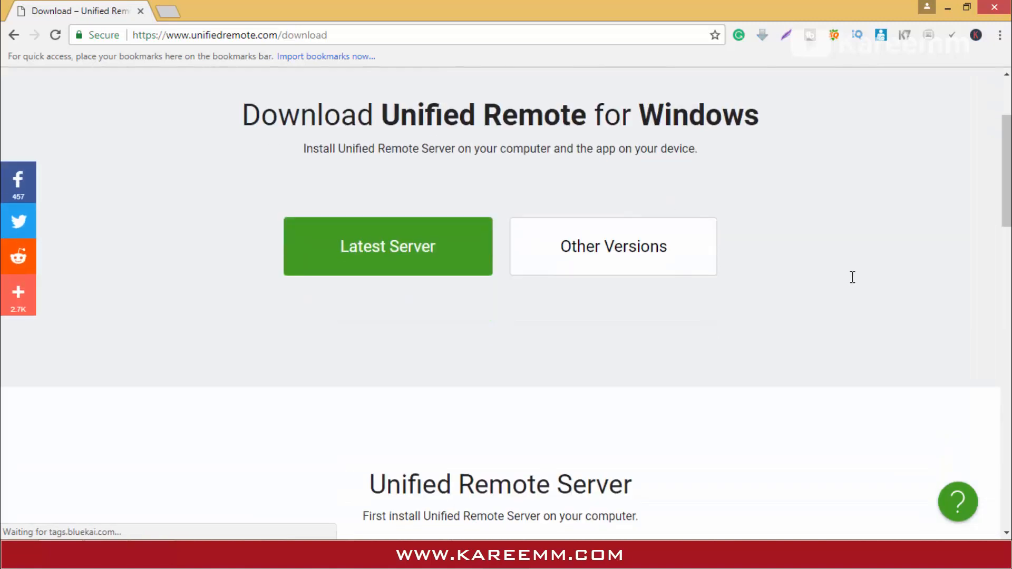
scroll(up, 3)
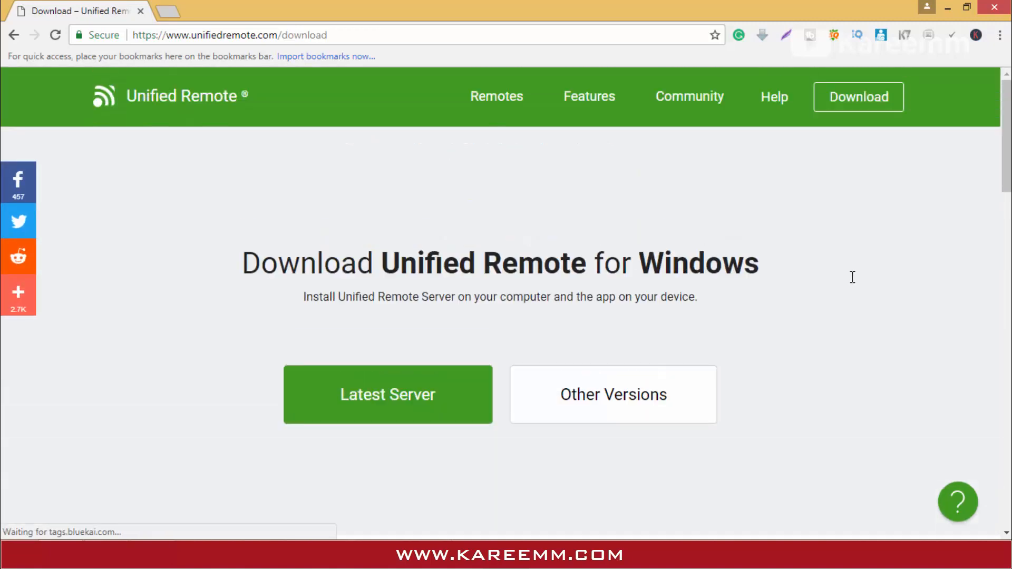
scroll(down, 3)
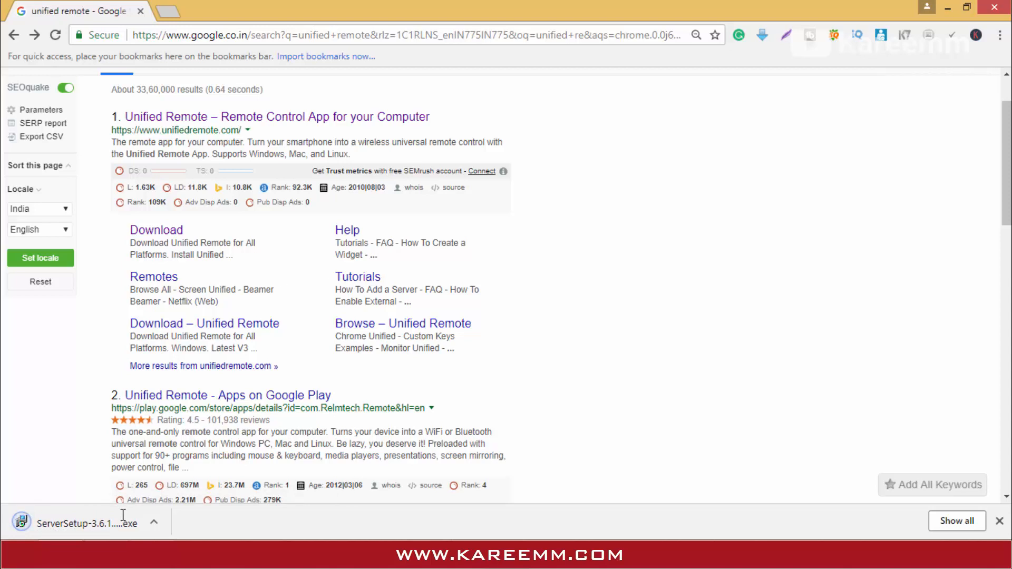
Run ServerSetup.exe with defaults: license accepted, typical components, recommended input simulation, start after install.
click(84, 537)
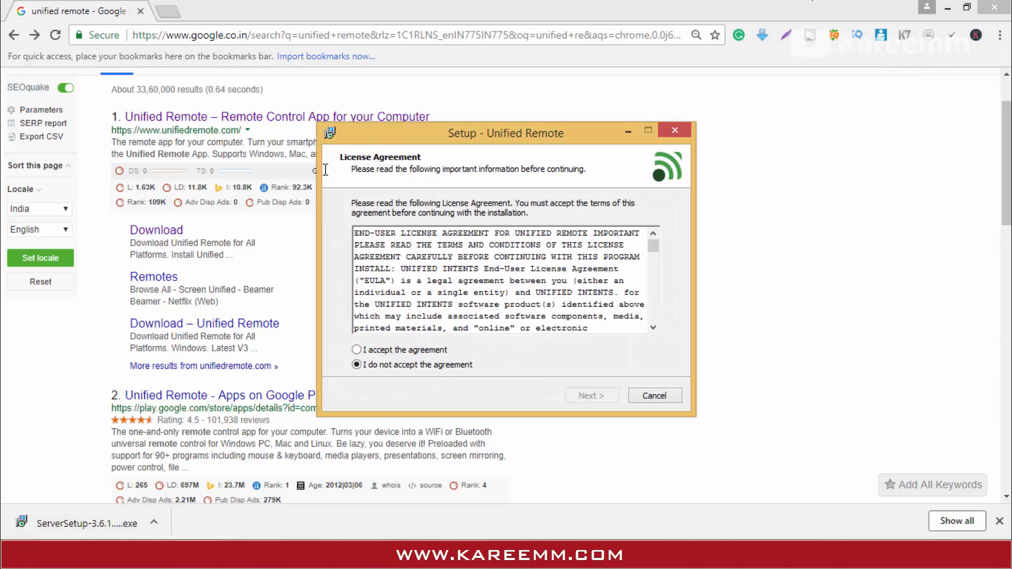
click(593, 396)
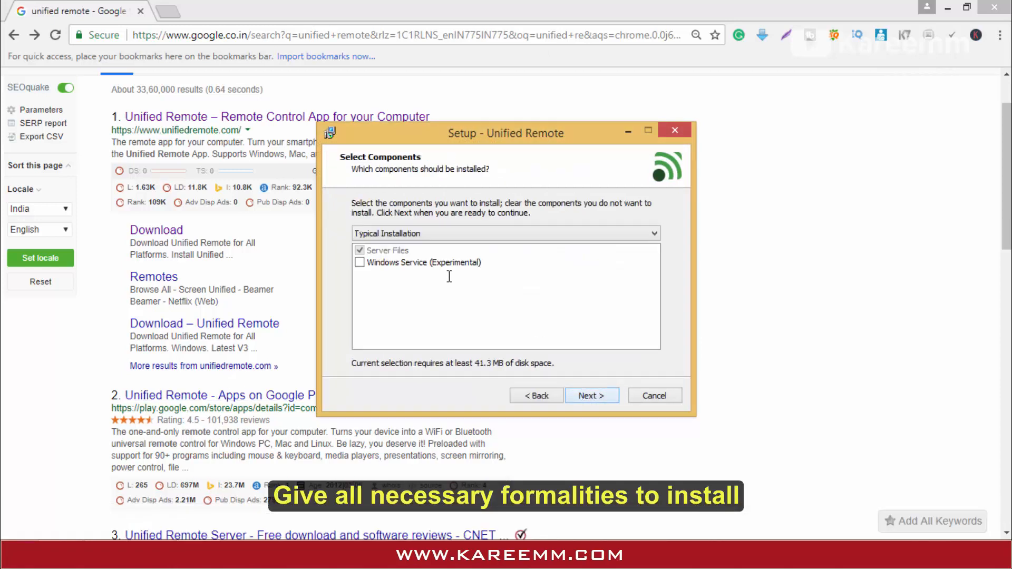
click(592, 396)
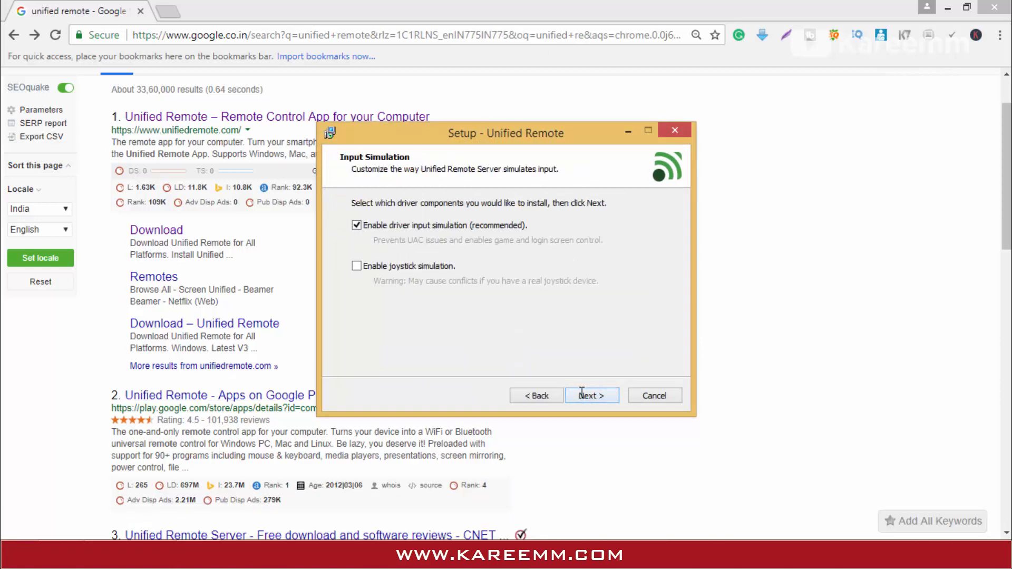
click(593, 396)
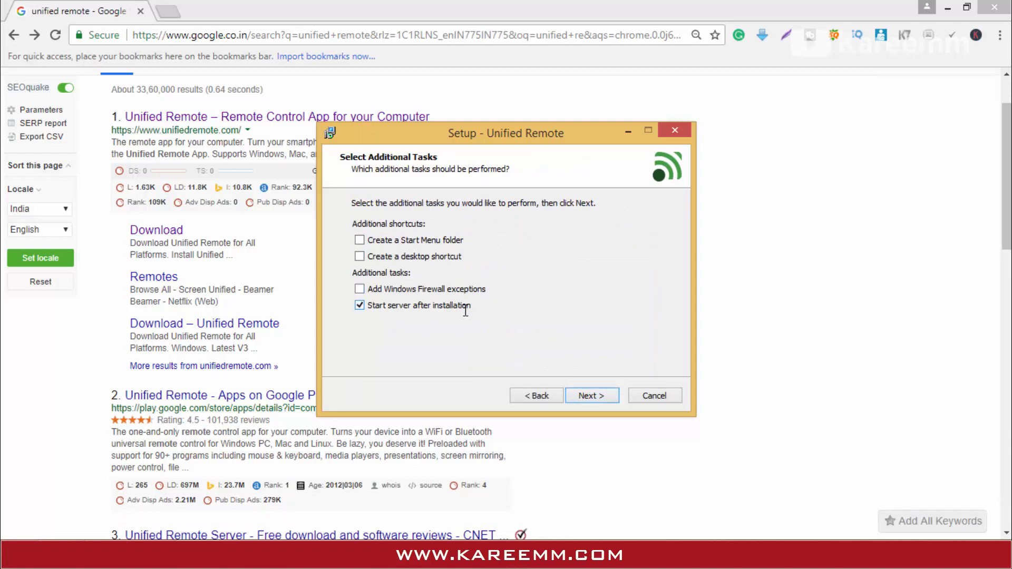
click(593, 395)
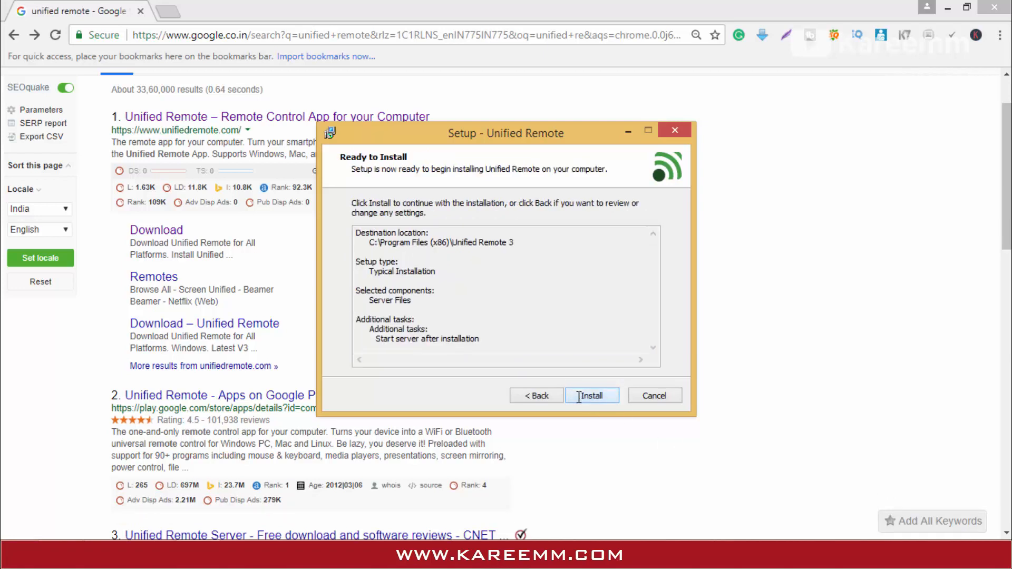
click(593, 396)
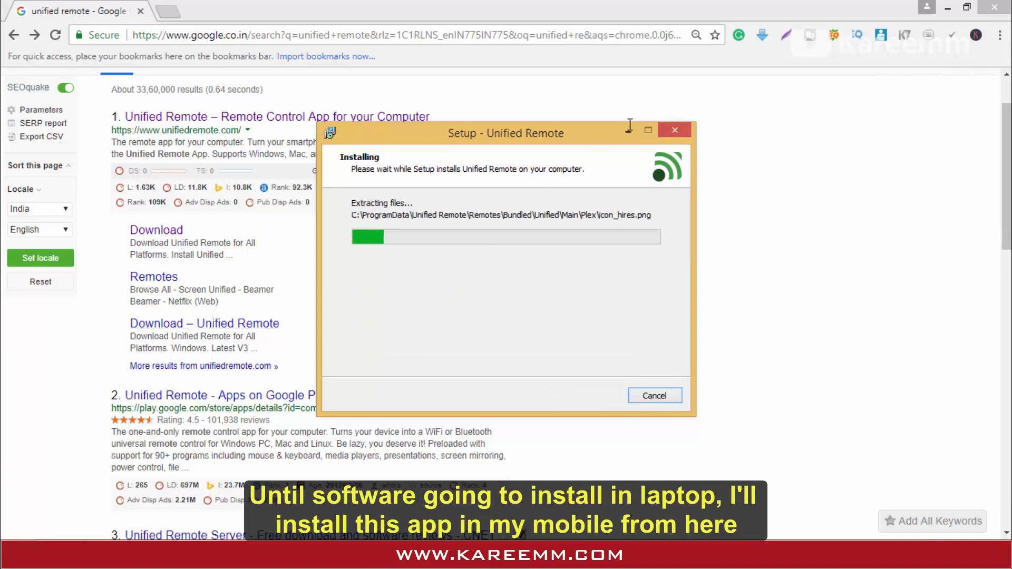
From the Google Play listing, sign in and send the Unified Remote app to the chosen phone.
right_click(247, 173)
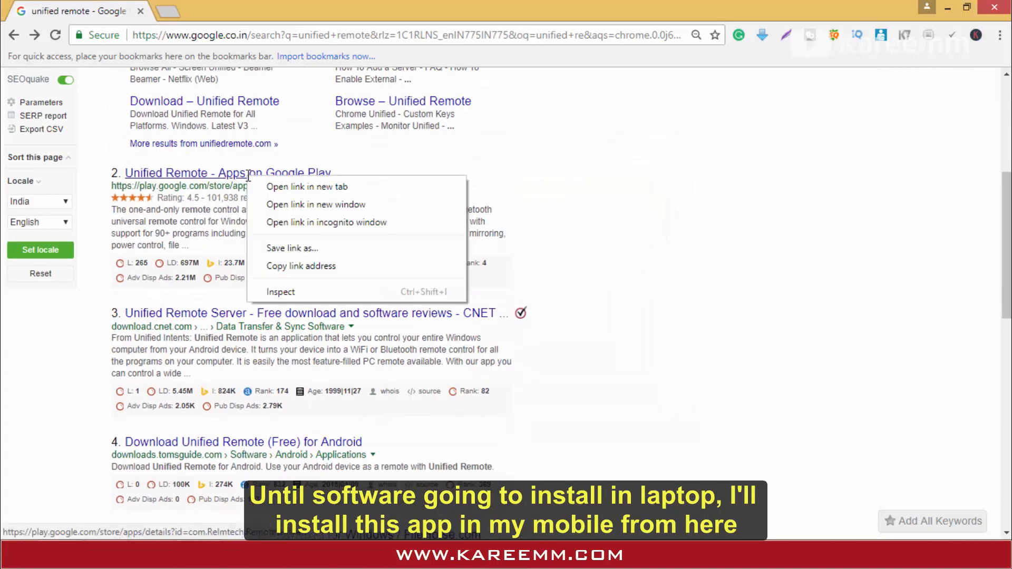
click(308, 187)
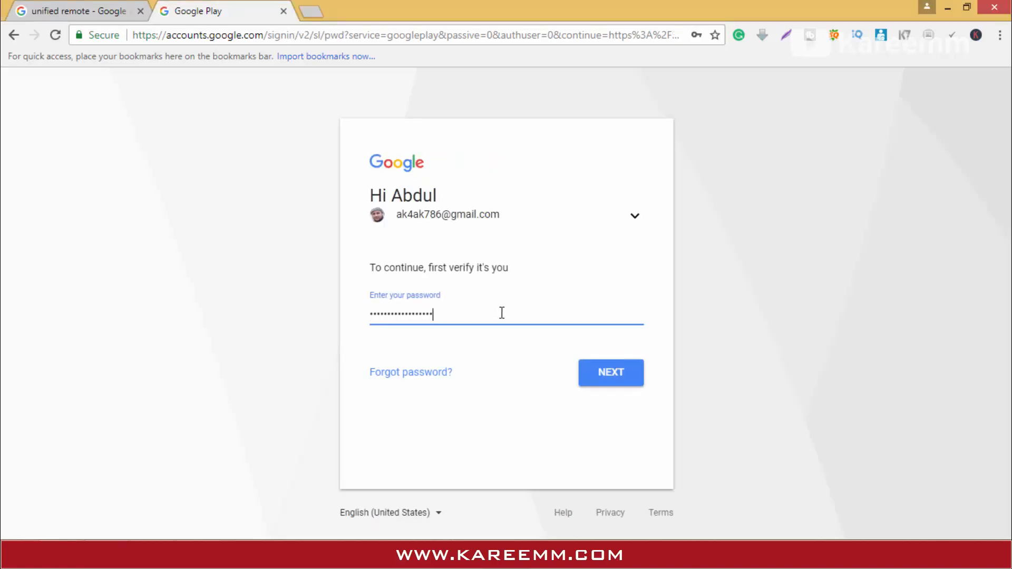
click(612, 374)
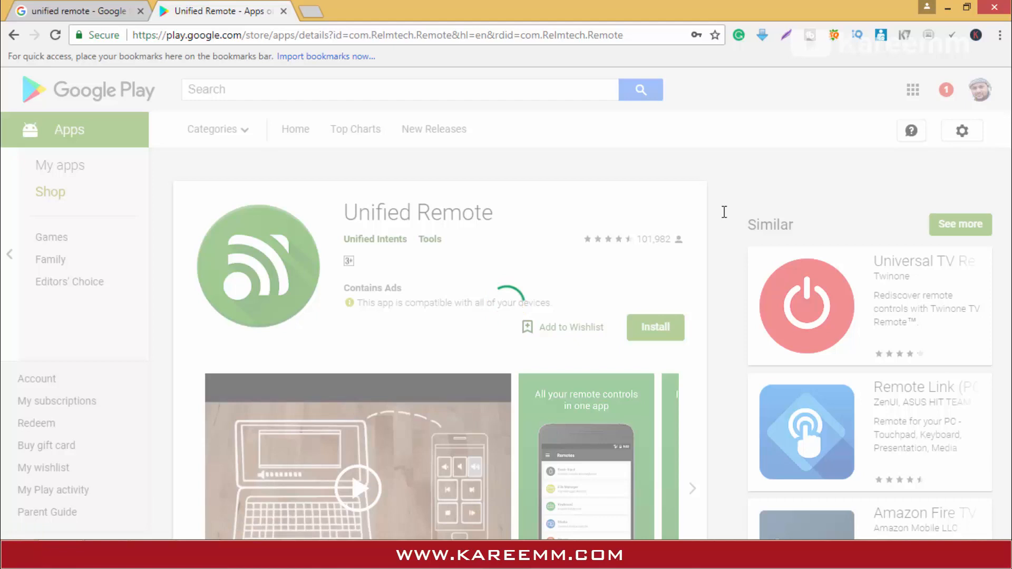
click(656, 327)
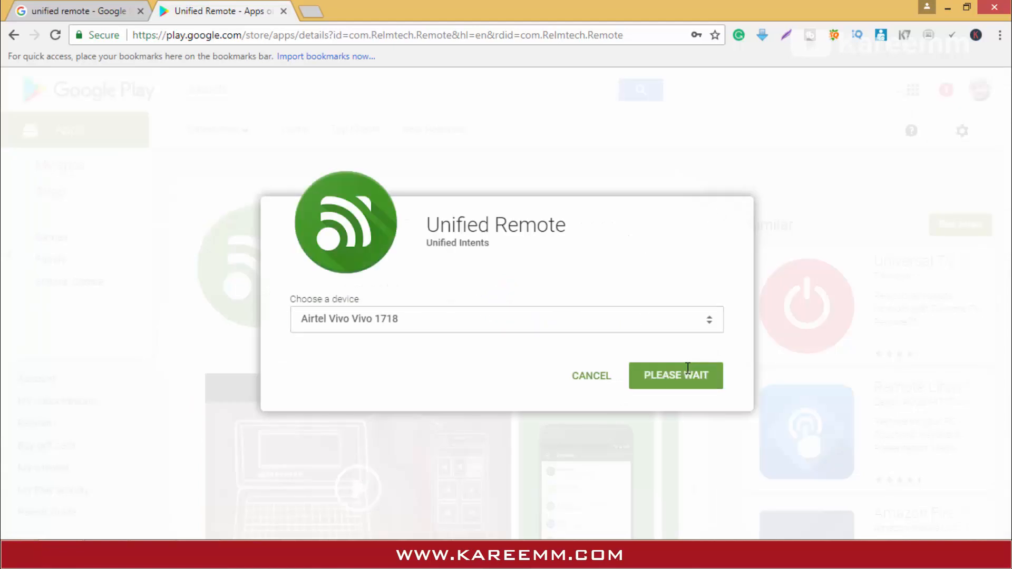
click(676, 375)
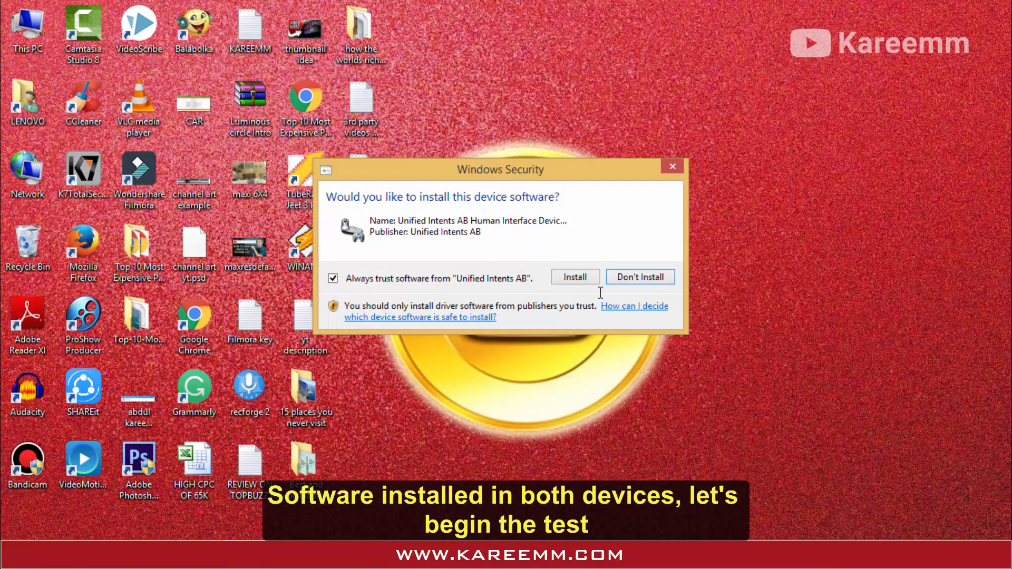
Allow the Unified Intents device software to install in the Windows Security prompt.
click(576, 276)
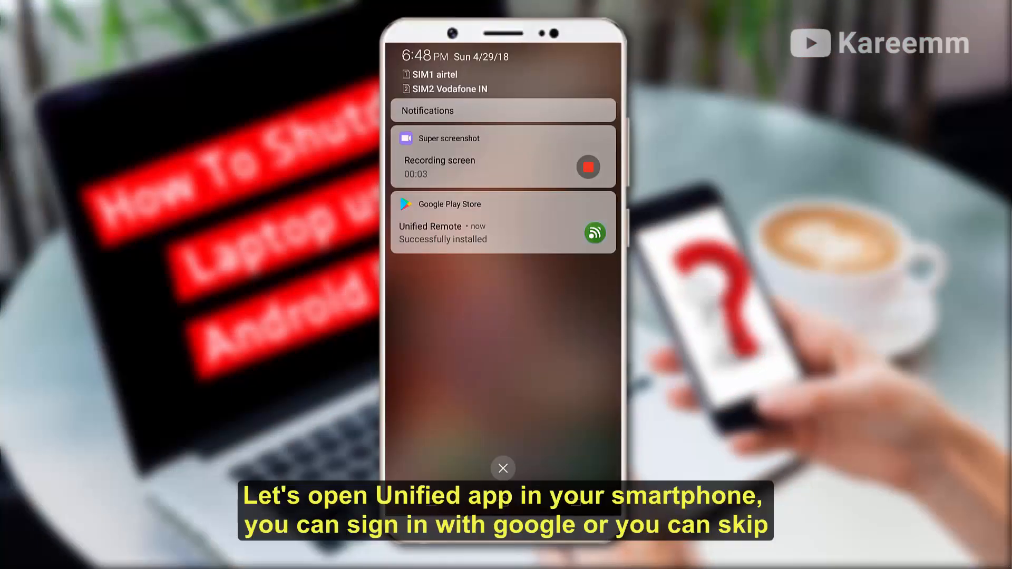
Launch Unified Remote from the install notification and confirm the server is already installed.
click(502, 468)
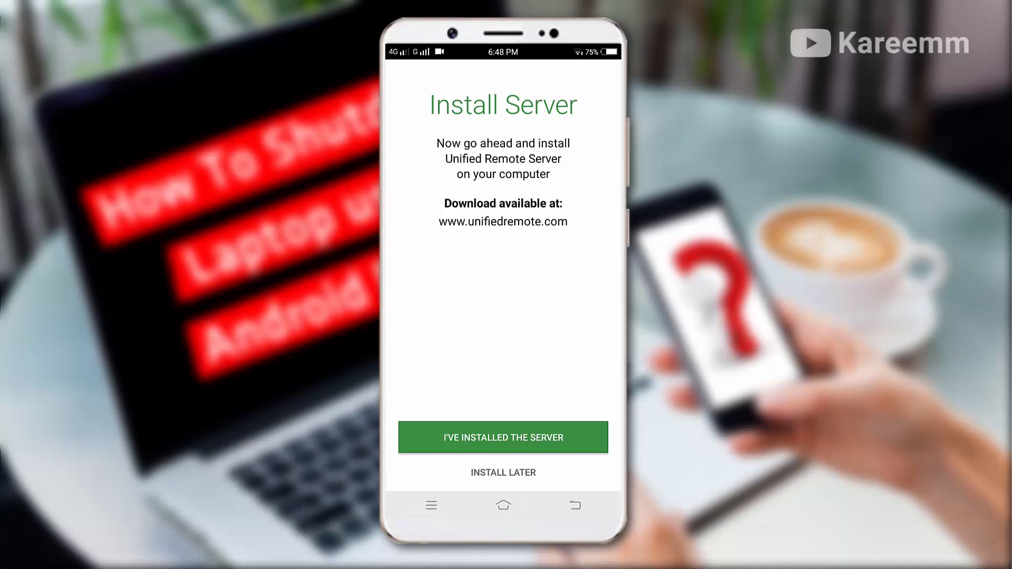
click(504, 437)
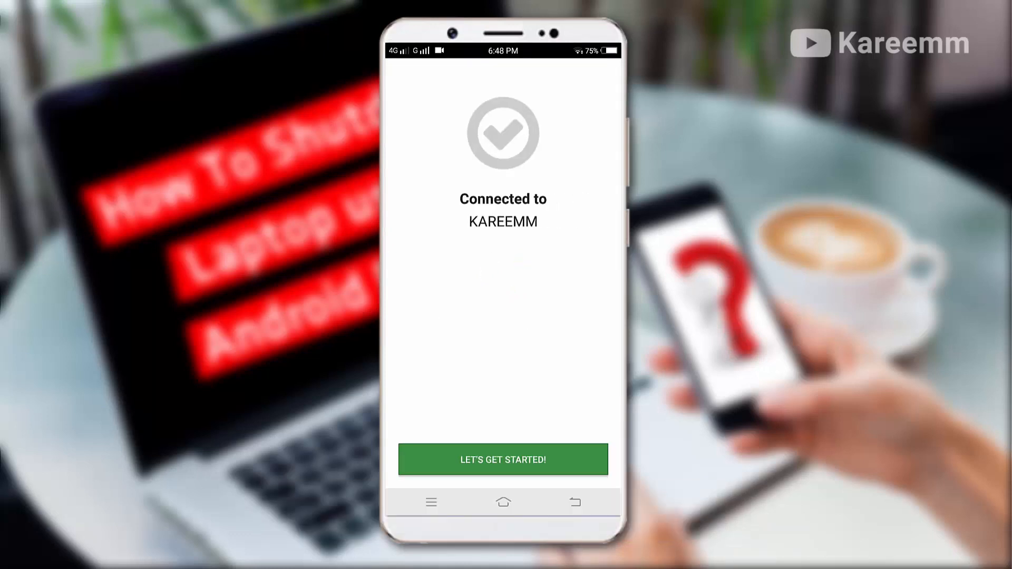
Enter the connected app and browse the remotes: Basic Input, File Manager, Keyboard, Media, Power, Screen.
click(504, 460)
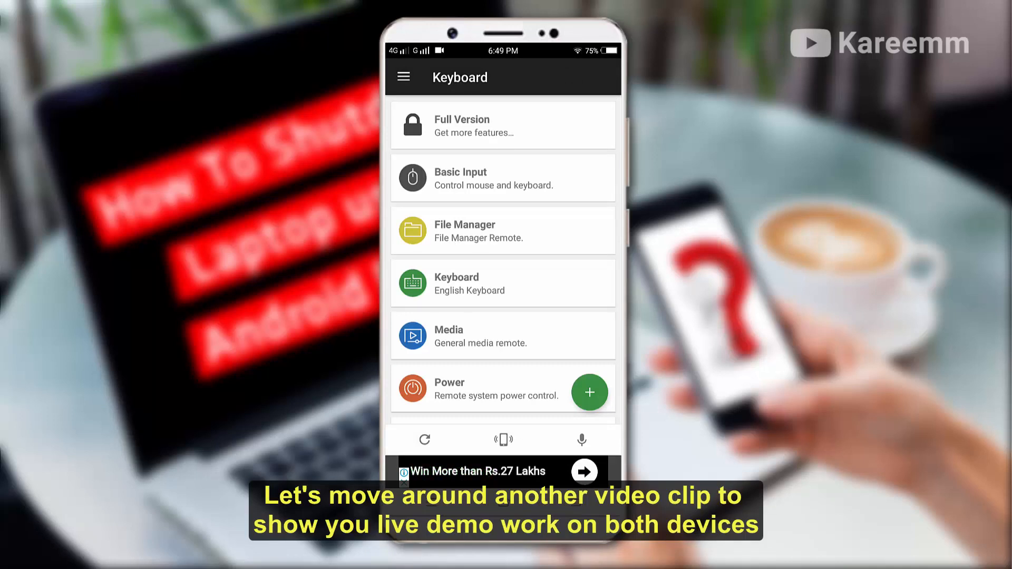
scroll(down, 3)
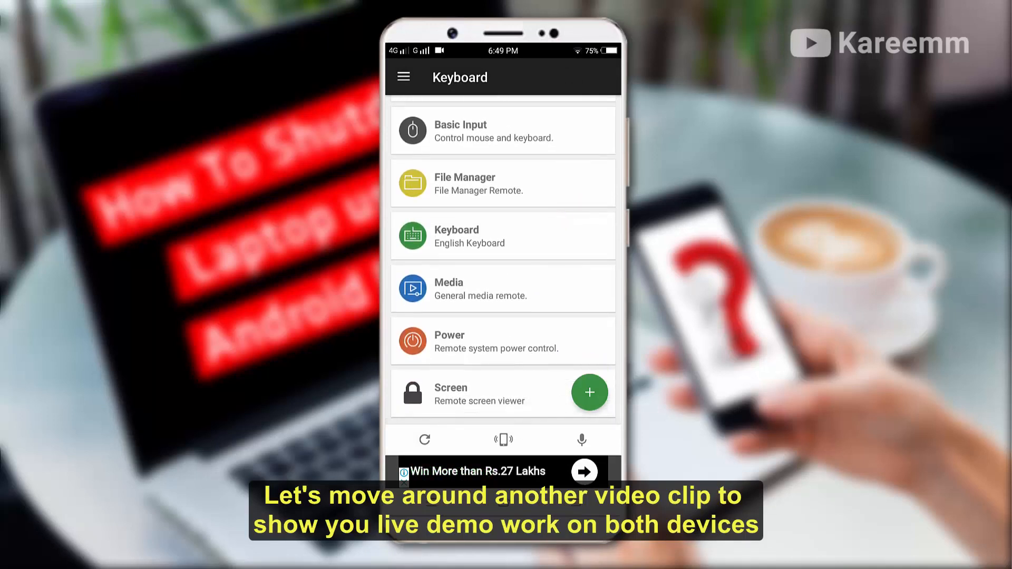